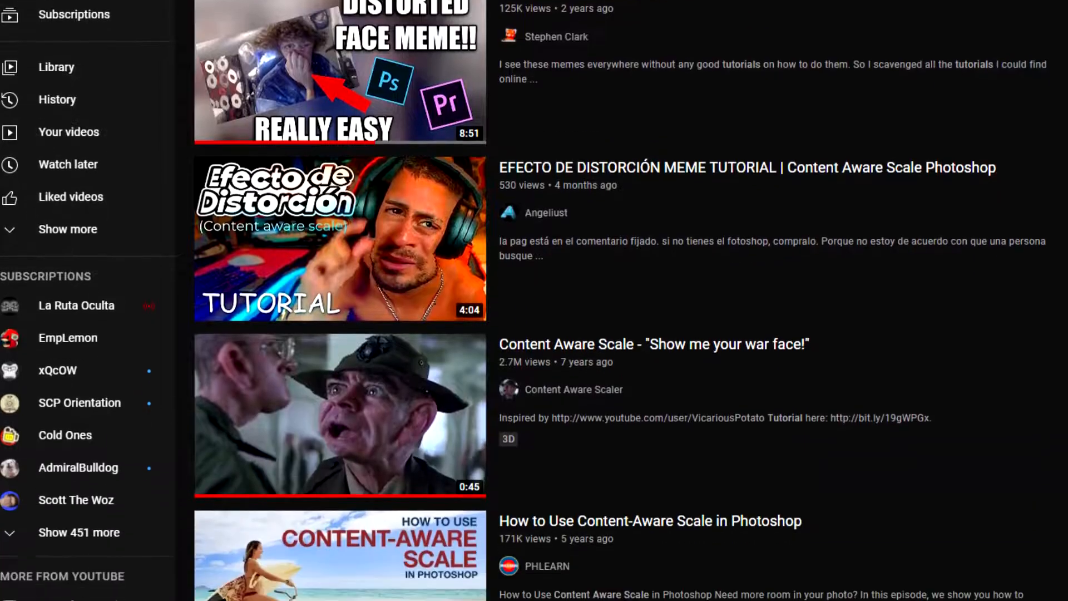
Scroll the Neilblr post and follow its neilcic.com link to the Animated Content Aware Scale script
scroll(down, 3)
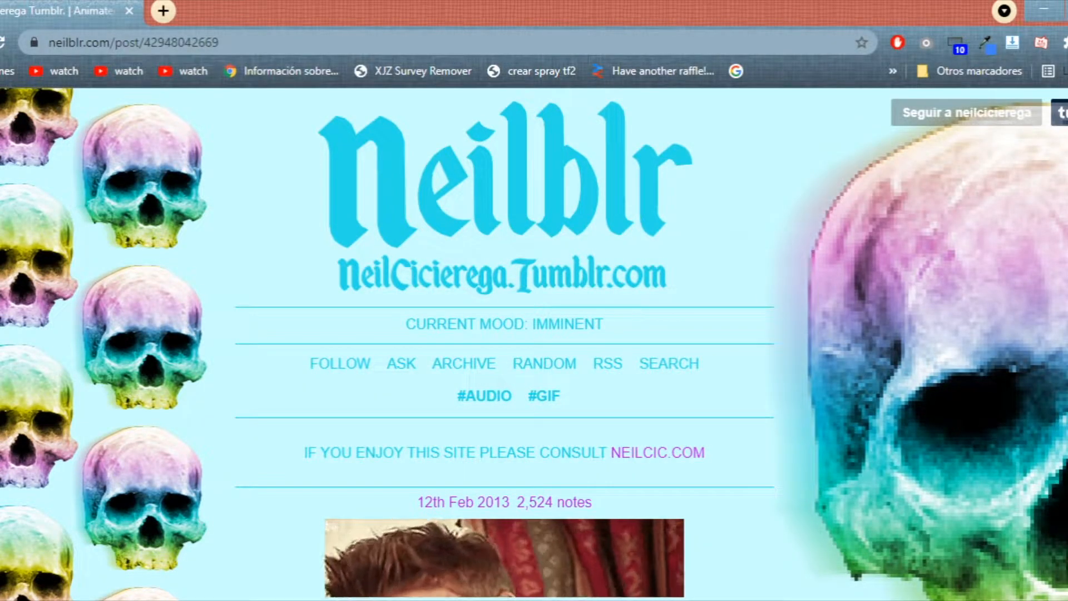
click(657, 453)
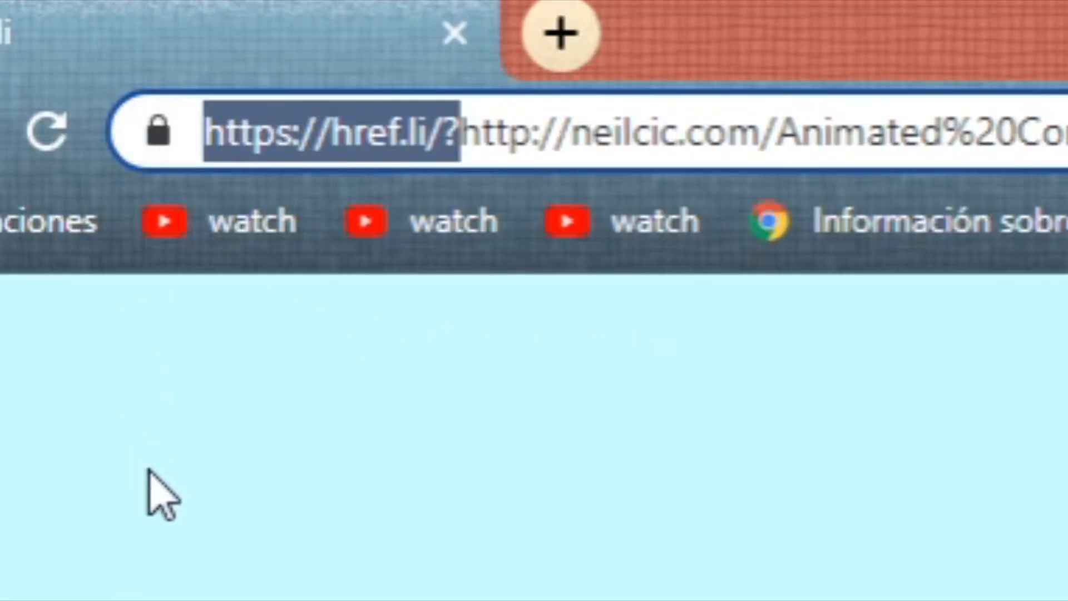
key(Delete)
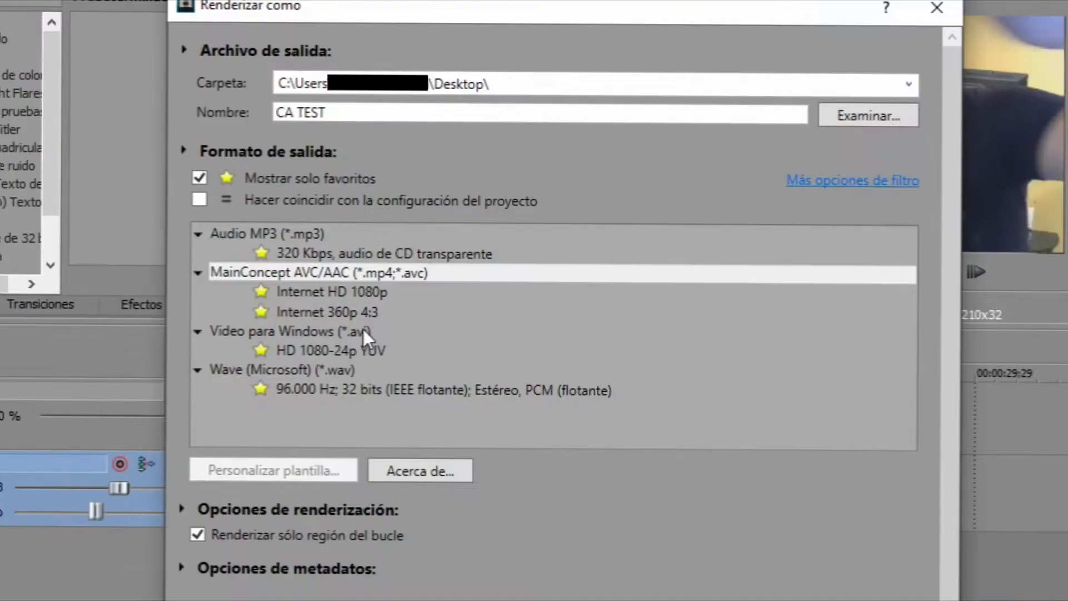
Choose an output format template for rendering CA TEST to the Desktop
click(332, 350)
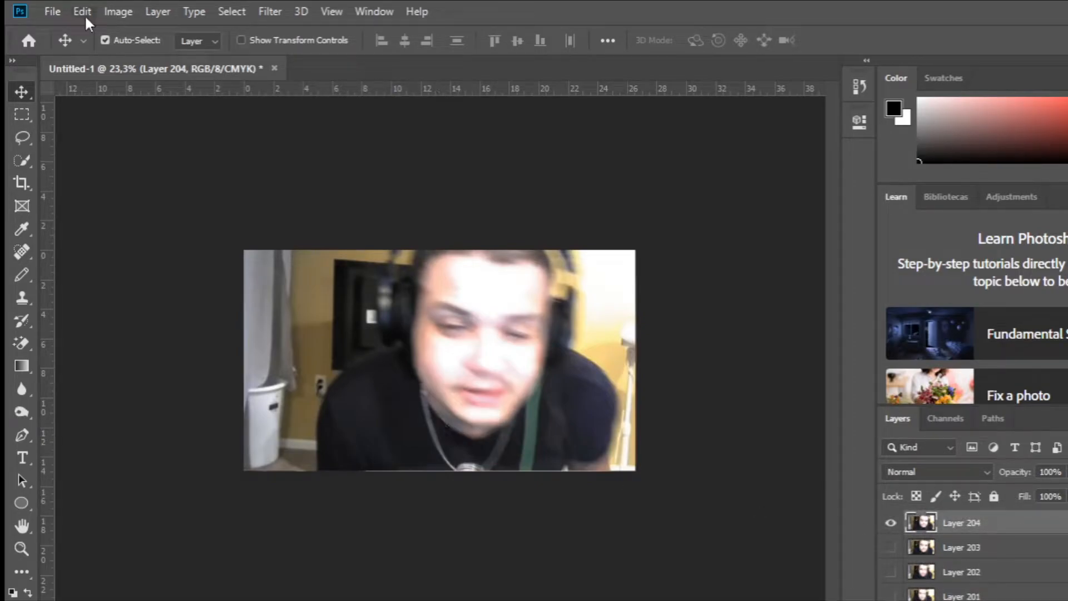
Content-aware scale the top frame layer, squeezing the face down to about 57%
click(81, 11)
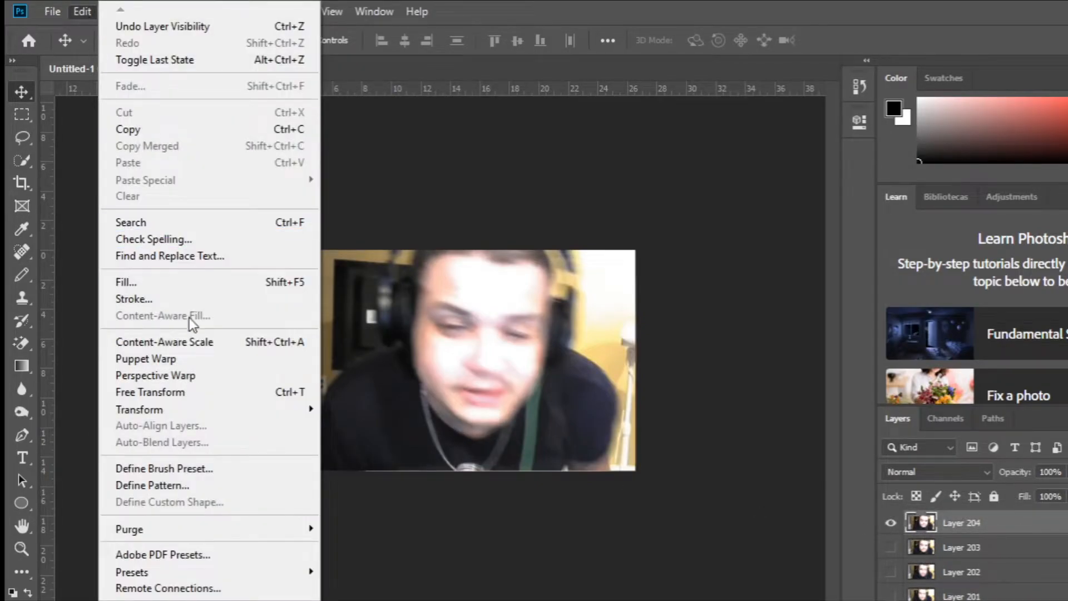
click(150, 392)
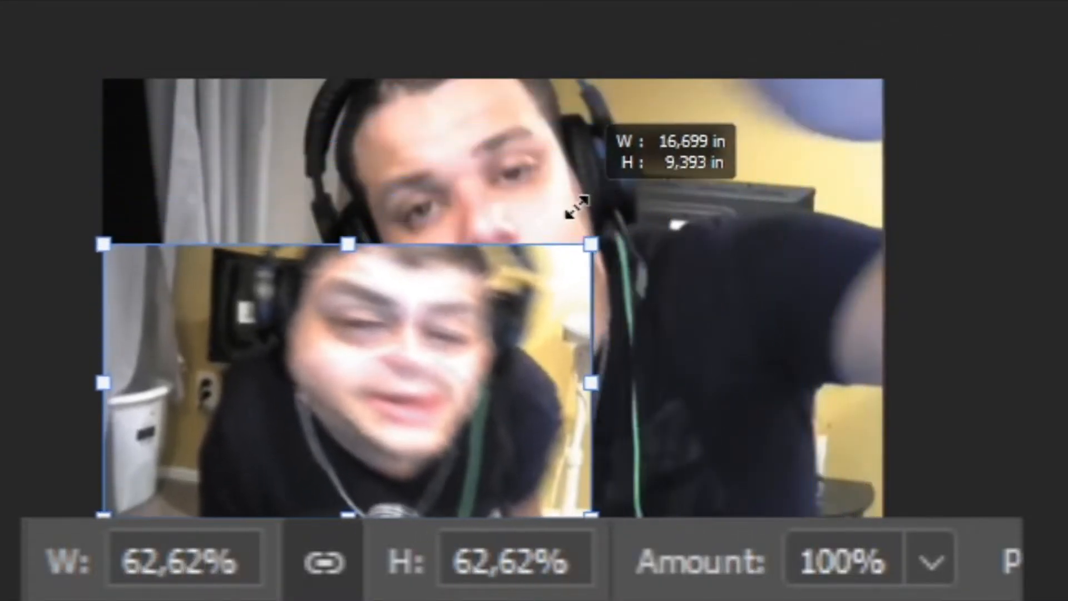
drag(593, 243, 535, 273)
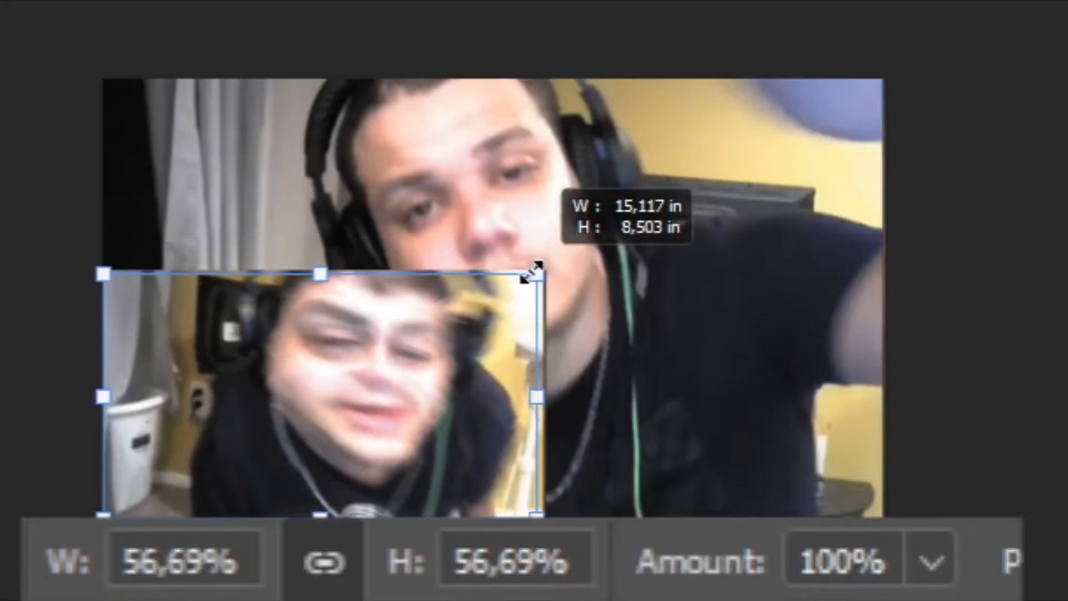
drag(534, 271, 525, 279)
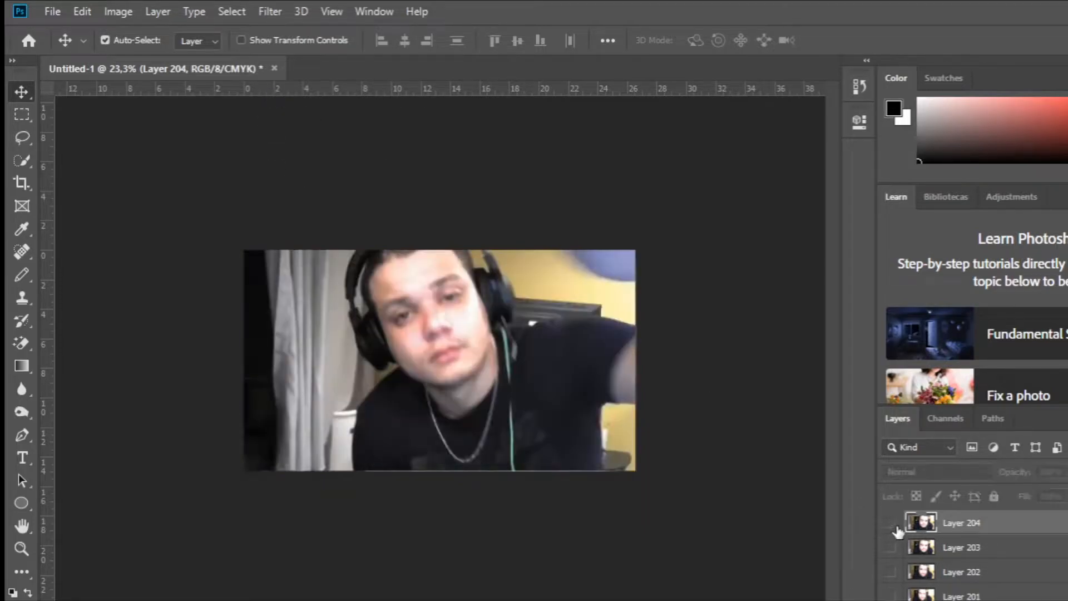
Hide the top frame and run Animated Content Aware Scale ending at 50% height, 55% width
click(52, 12)
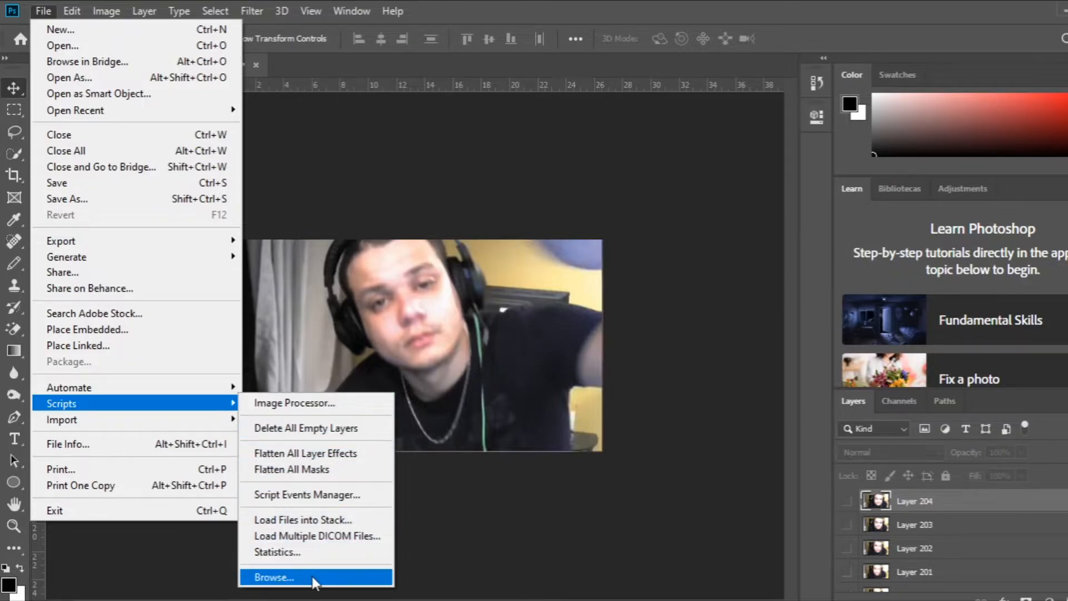
click(273, 577)
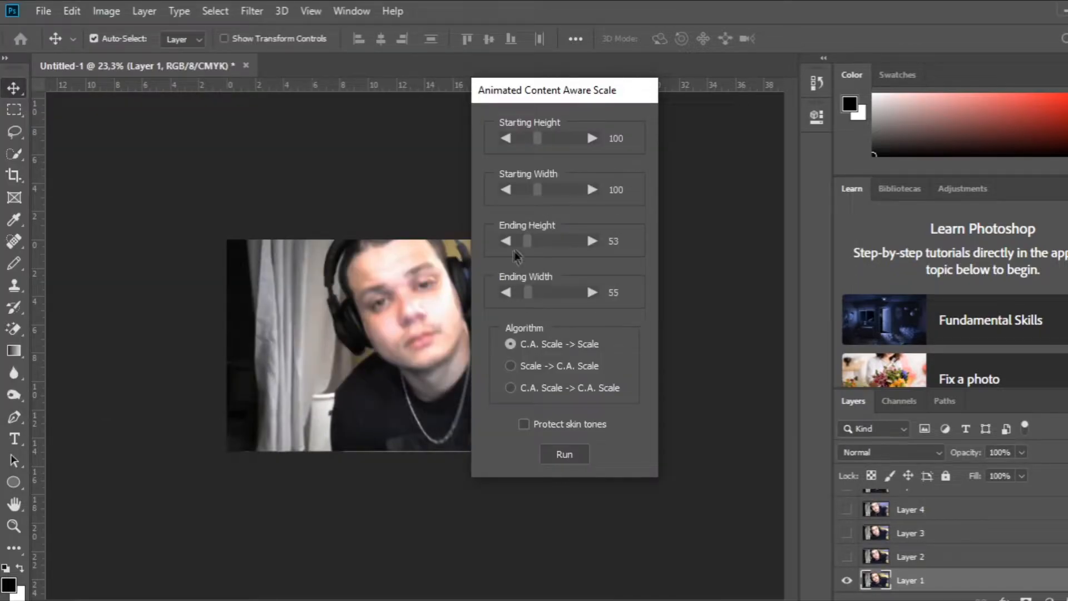
drag(526, 241, 538, 240)
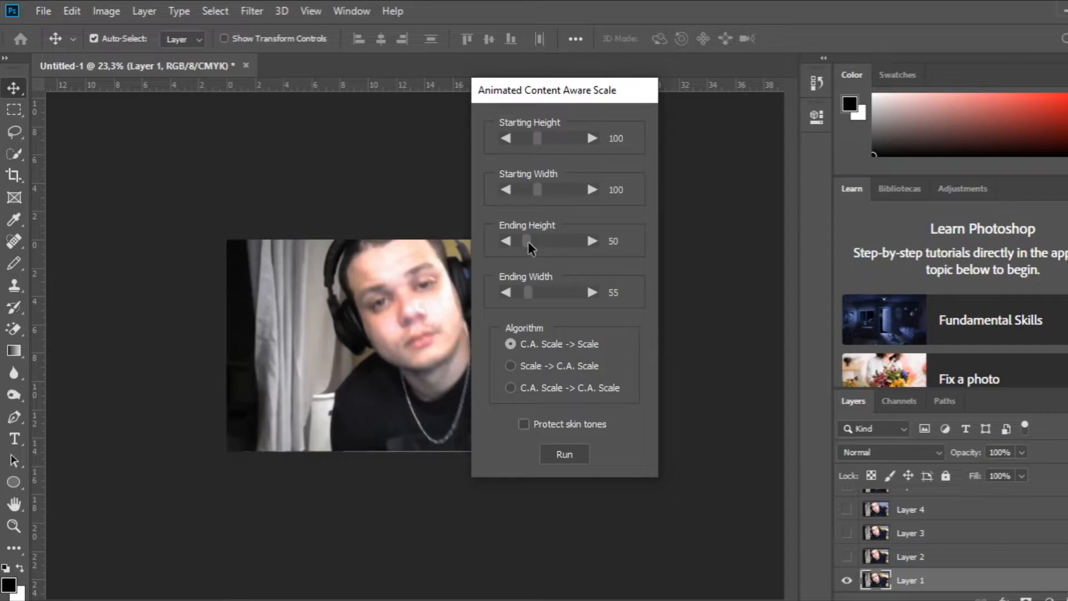
click(565, 454)
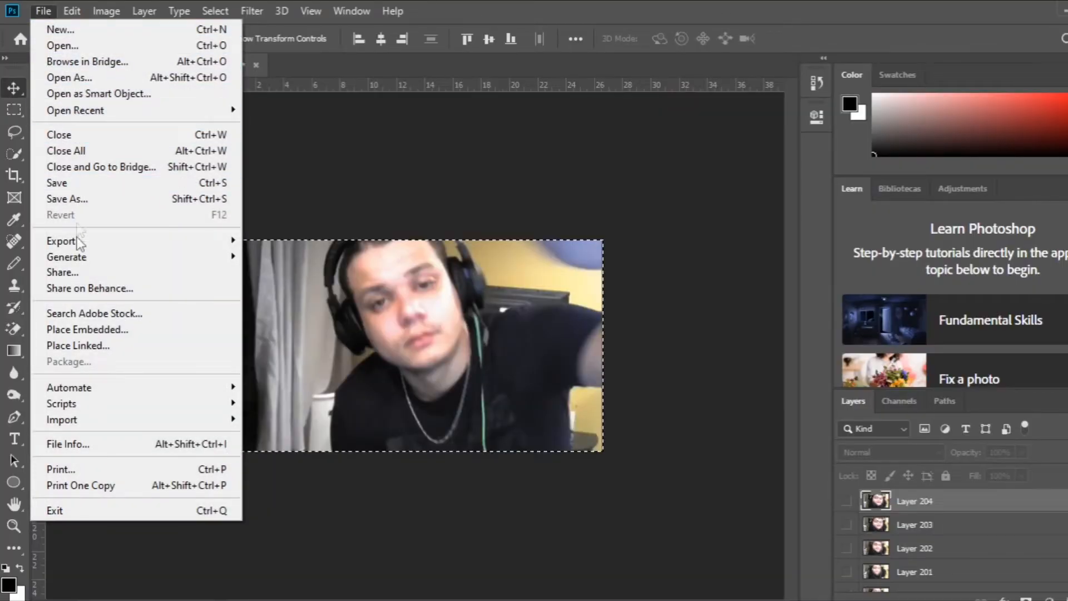
mouse_move(116, 241)
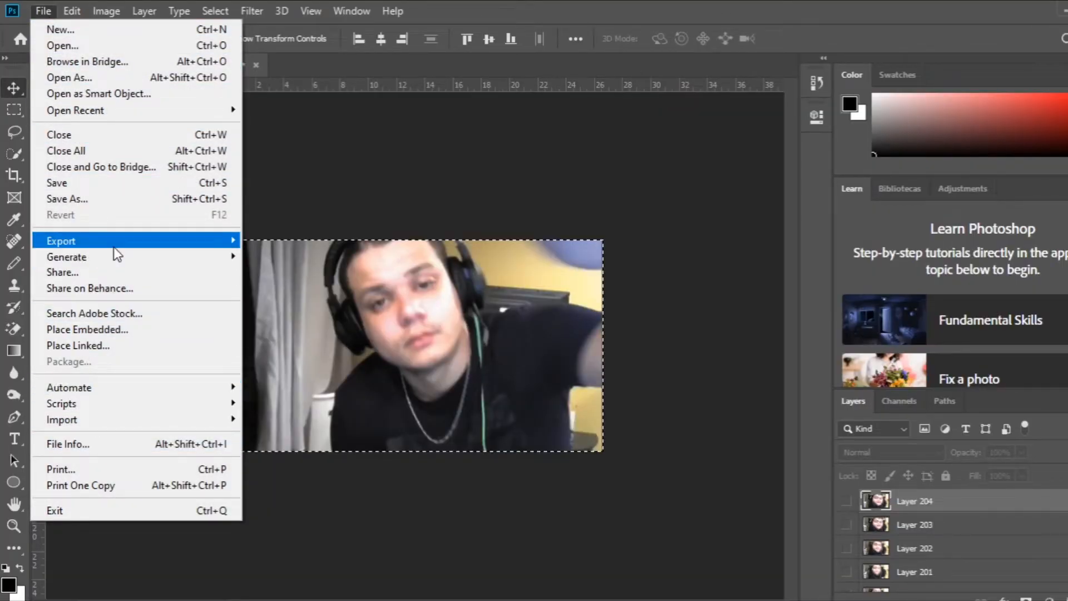
mouse_move(60, 239)
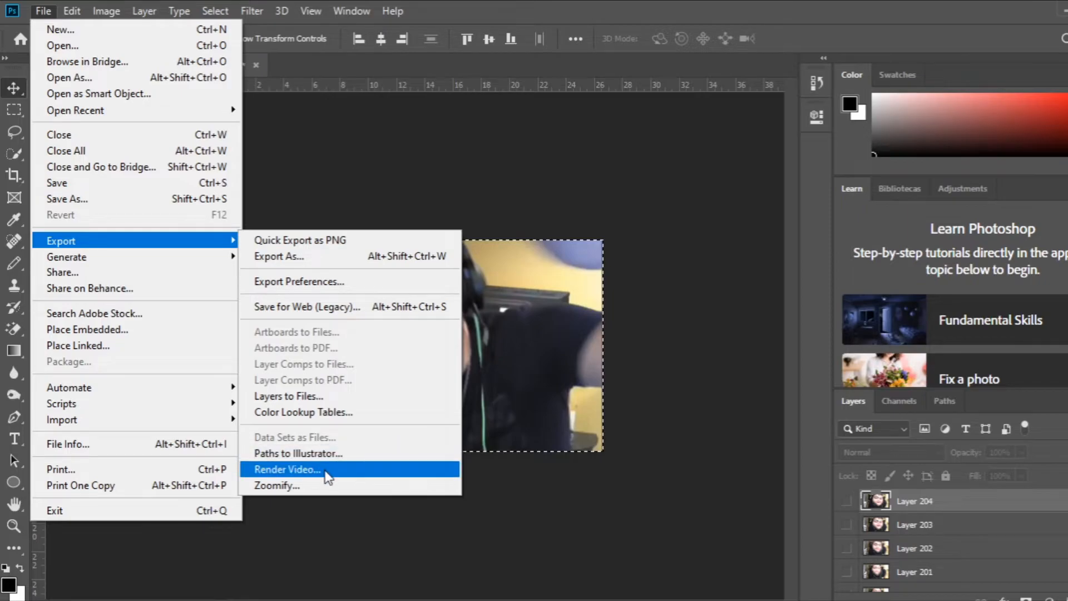
Open the Render Video settings to export the distorted frames as video
click(287, 469)
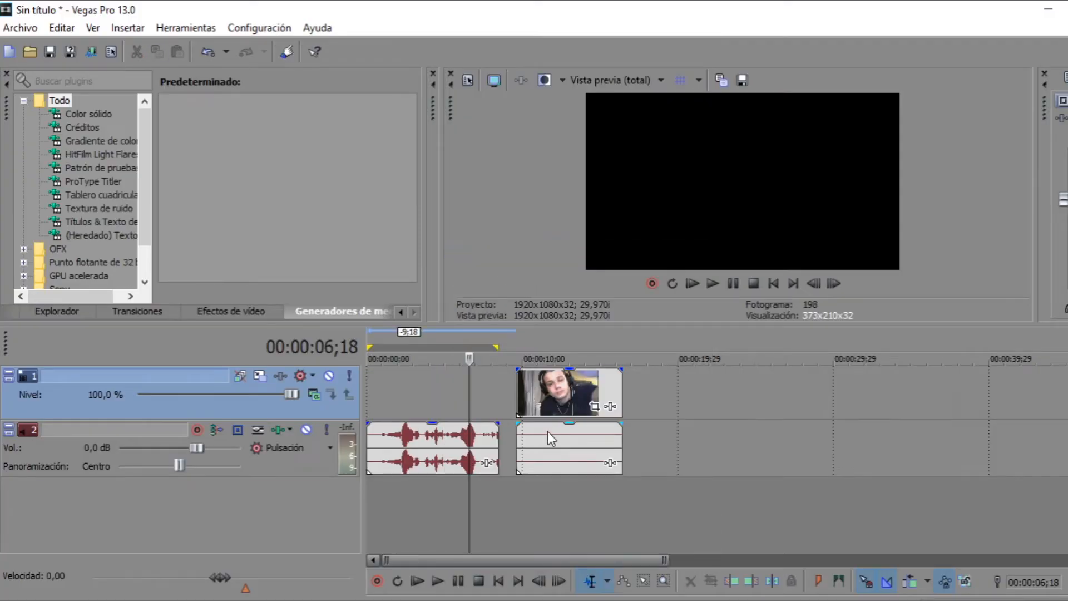
Remove the rendered clip's empty audio event from the Vegas Pro timeline
right_click(568, 449)
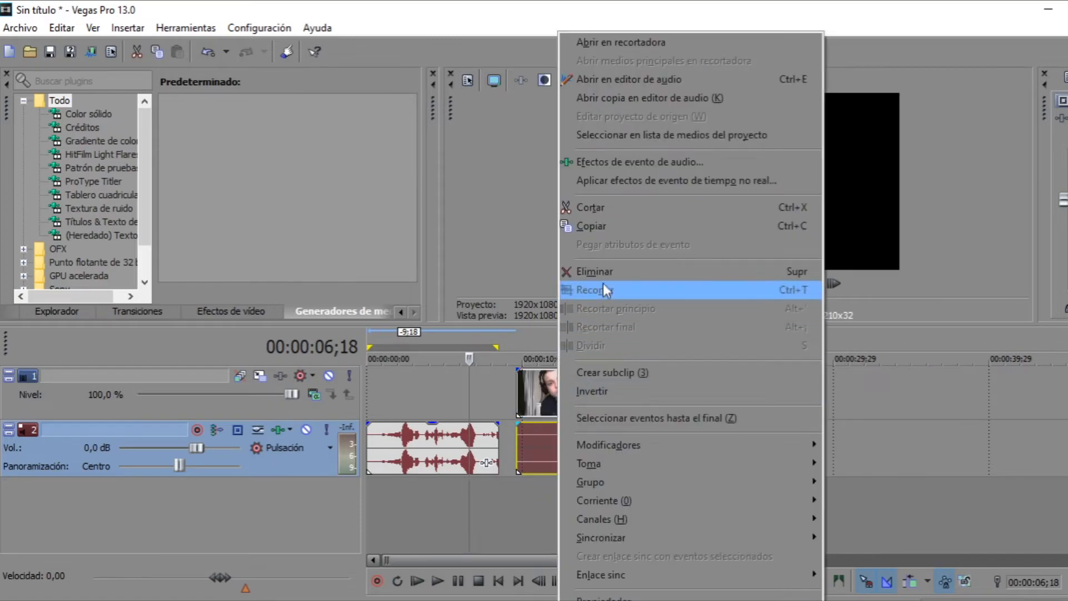
click(597, 290)
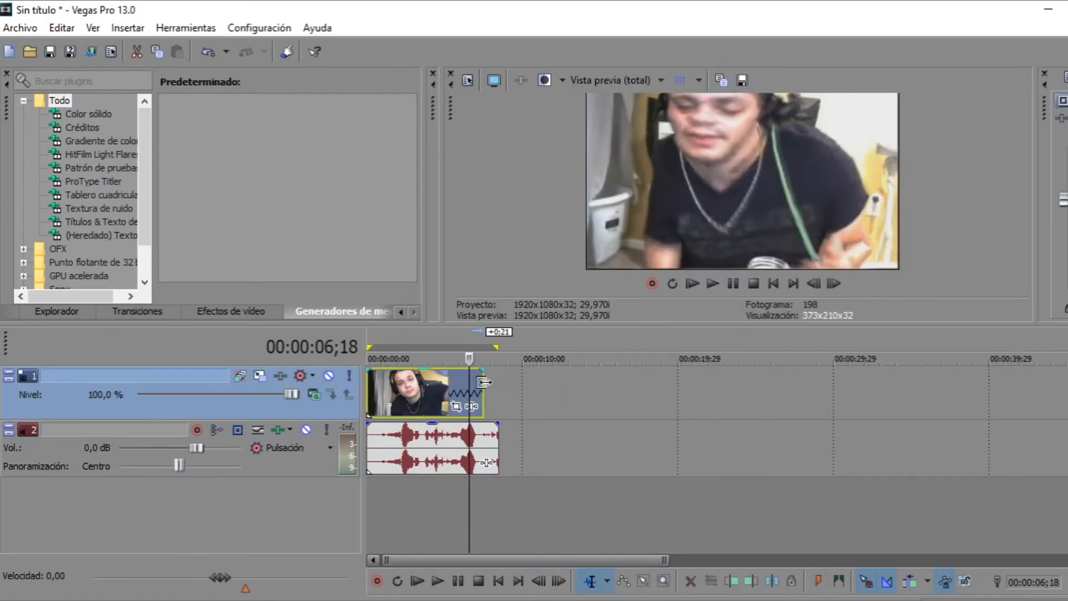